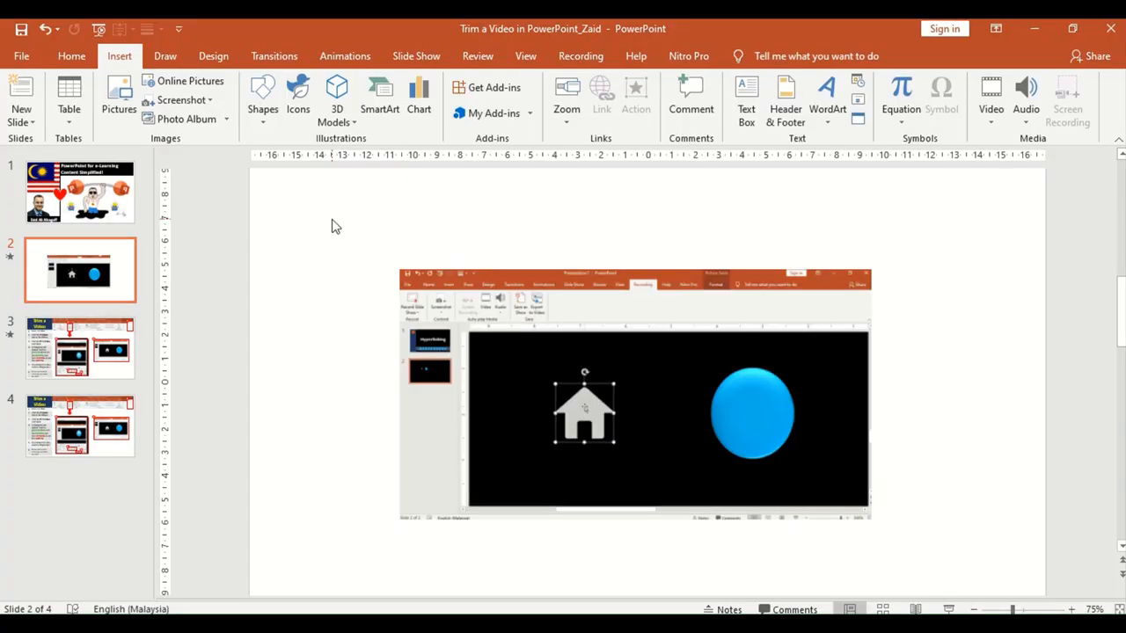
pyautogui.moveTo(359, 255)
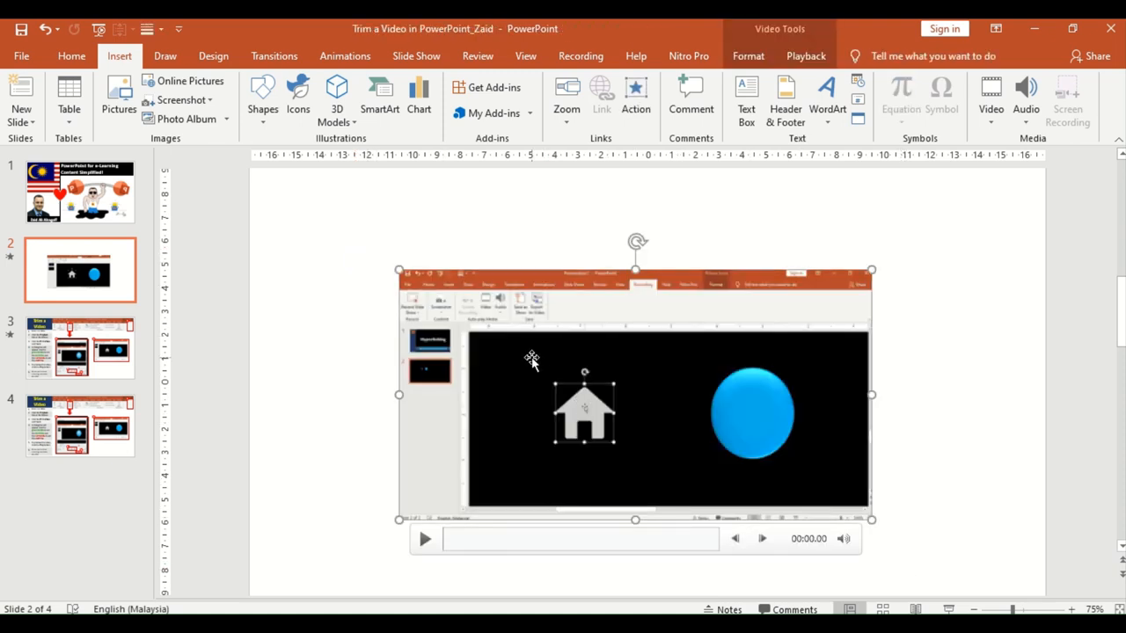
# Select the screen-recording video on slide 2 to show its formatting tools.
pyautogui.click(747, 56)
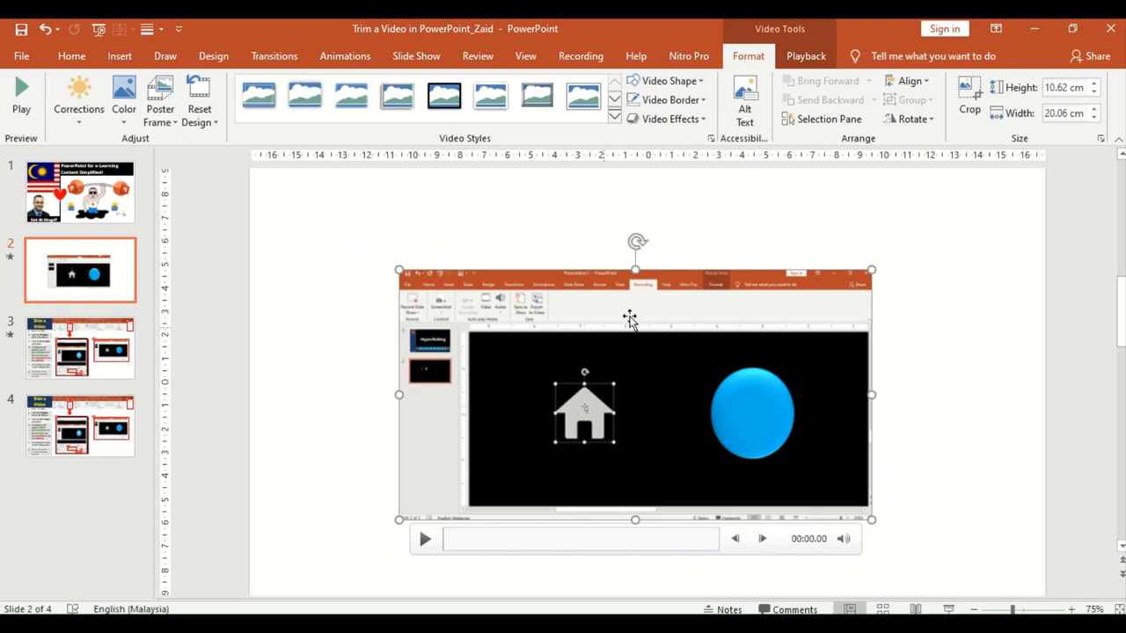
pyautogui.moveTo(789, 37)
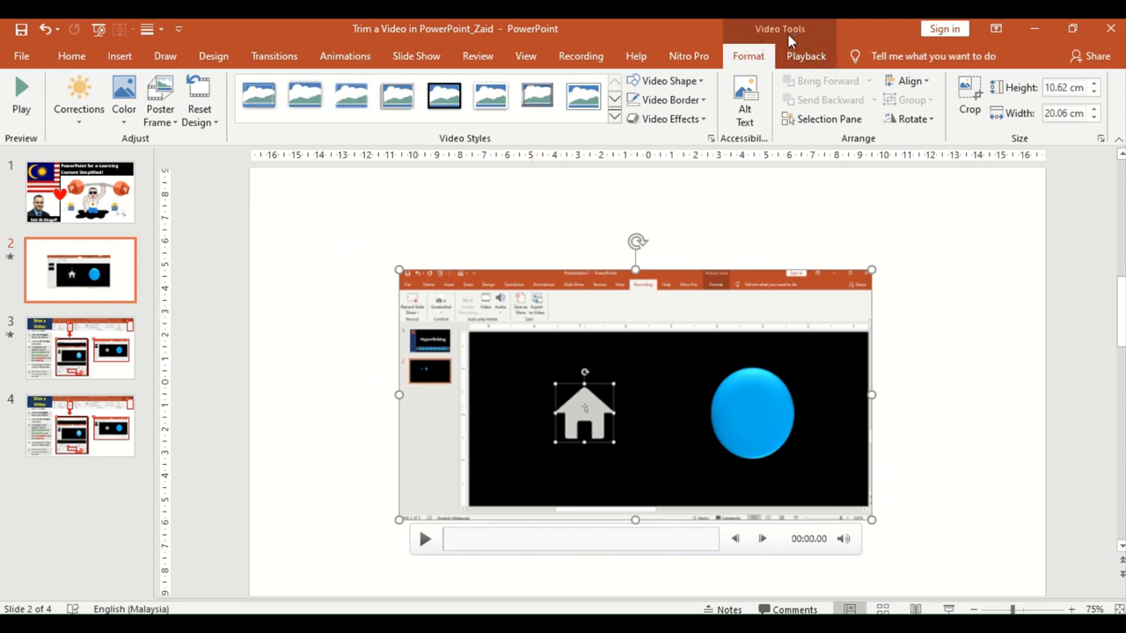
pyautogui.moveTo(802, 43)
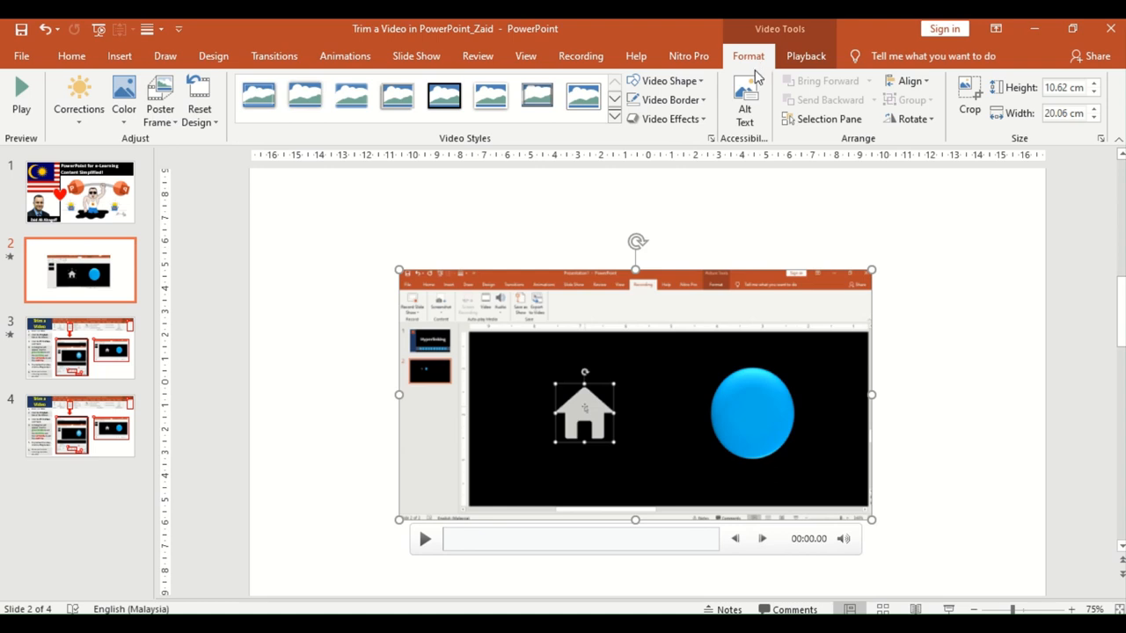
# Turn on Play Full Screen in the video's Playback options.
pyautogui.click(806, 55)
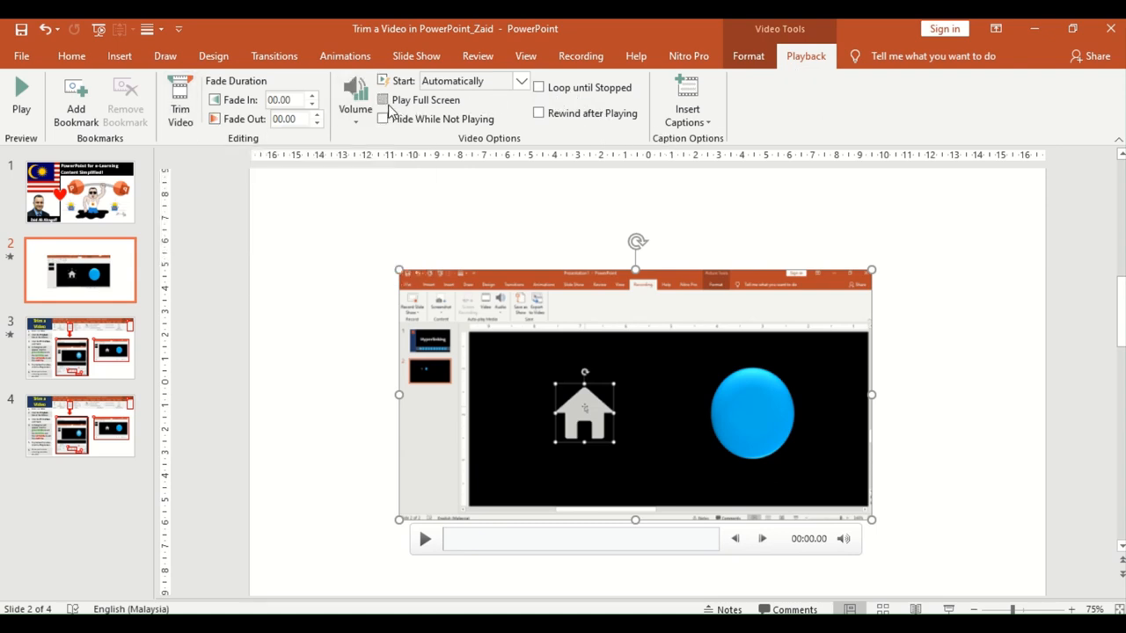
pyautogui.click(382, 99)
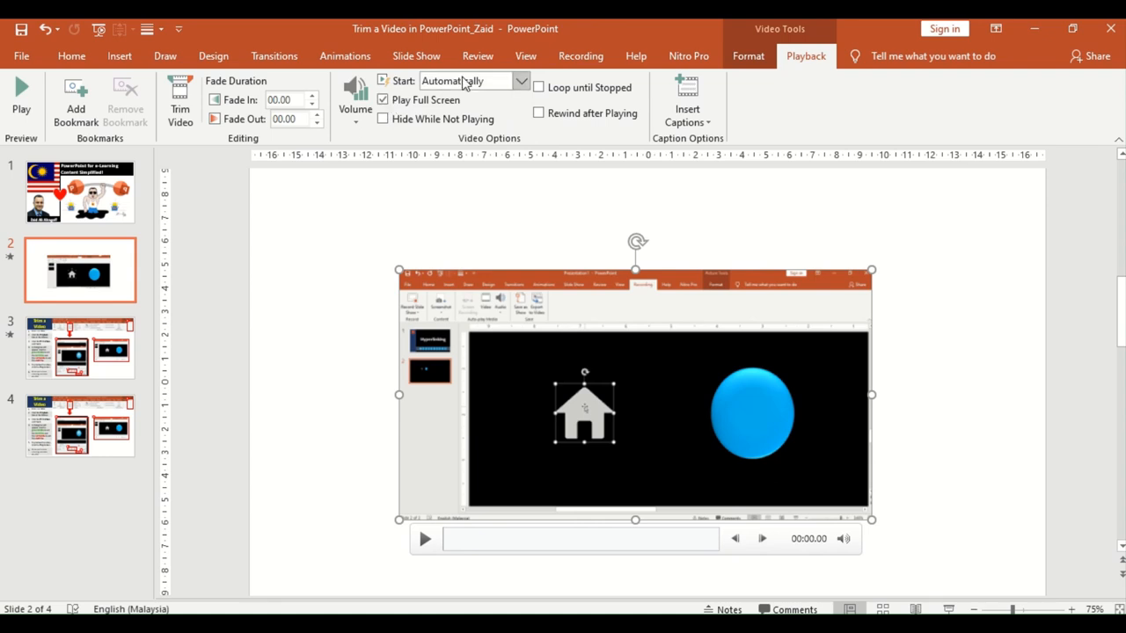
pyautogui.moveTo(461, 80)
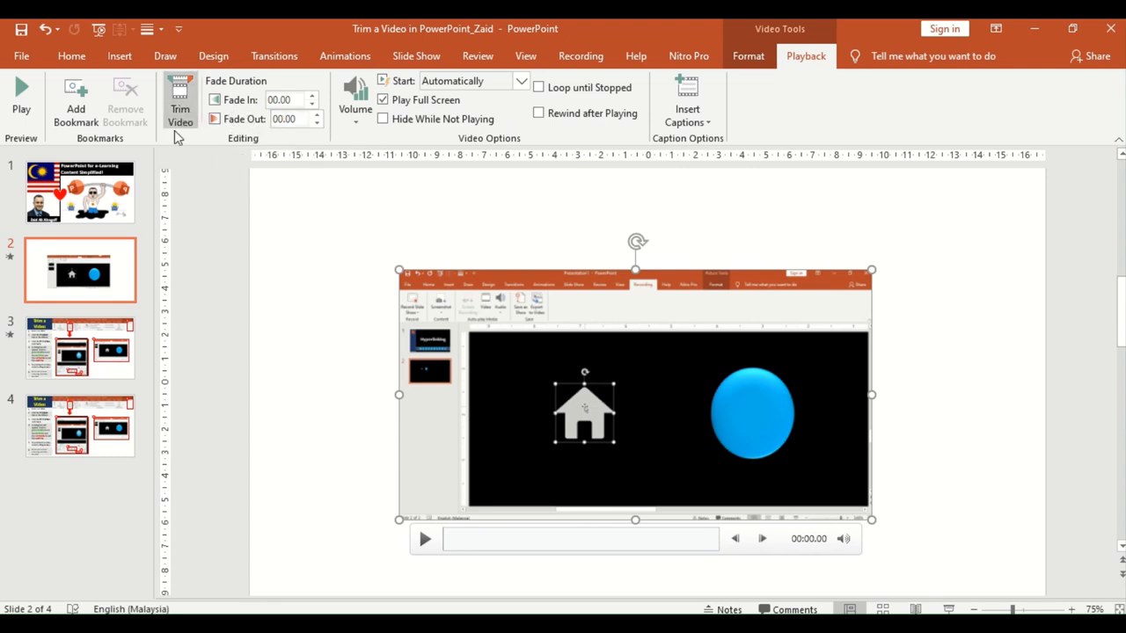
# Open the Trim Video dialog for the slide 2 video.
pyautogui.click(181, 97)
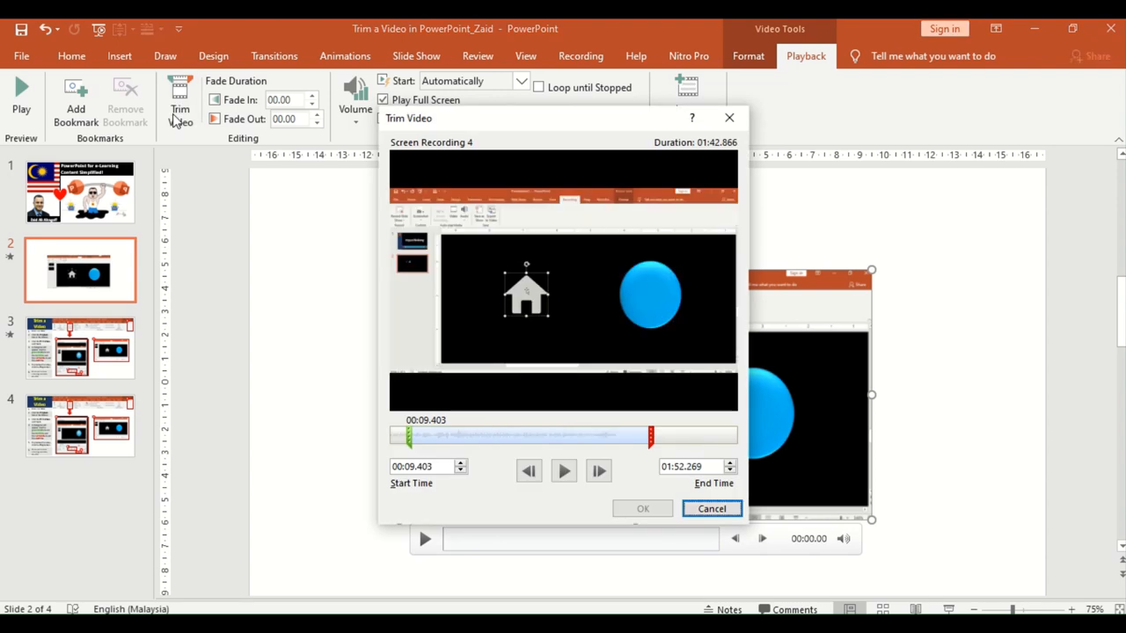
pyautogui.moveTo(476, 376)
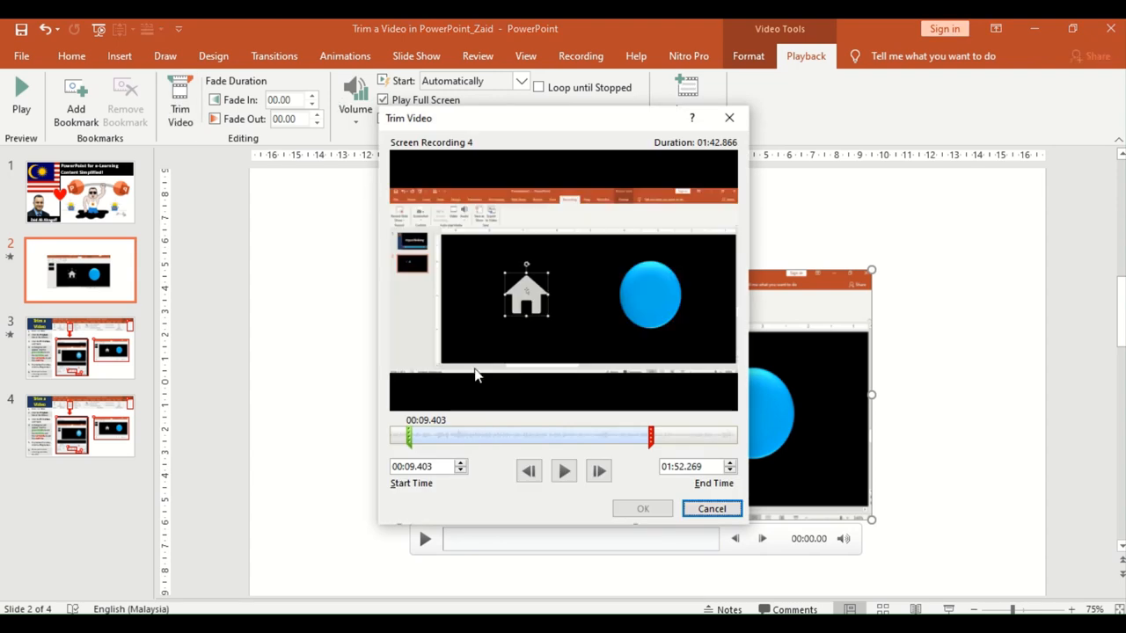
pyautogui.moveTo(562, 313)
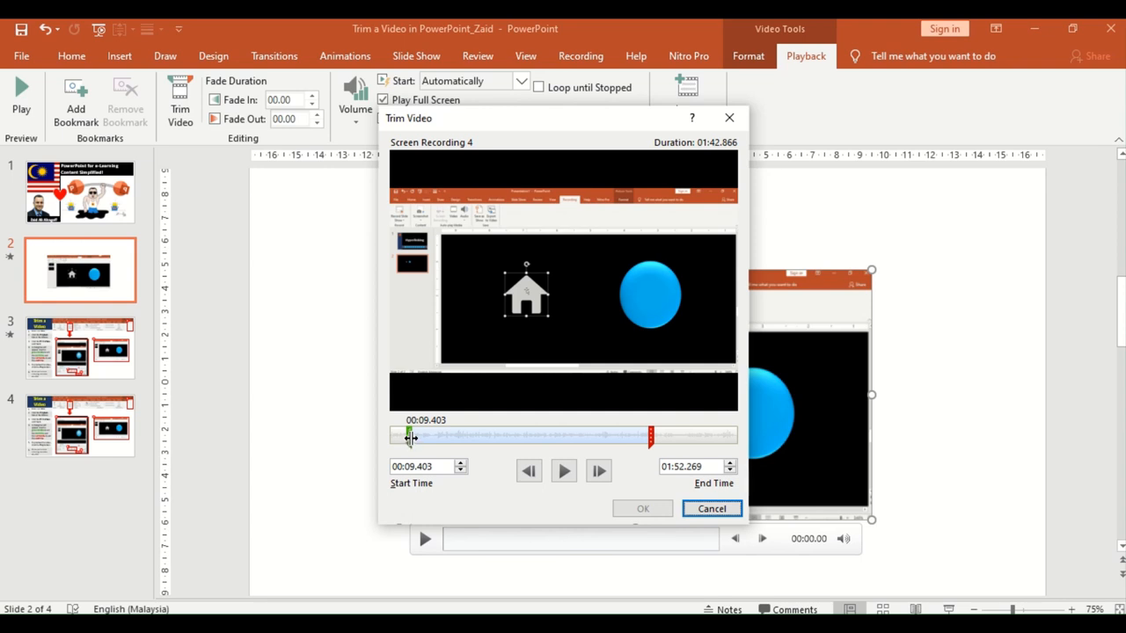
pyautogui.moveTo(417, 434)
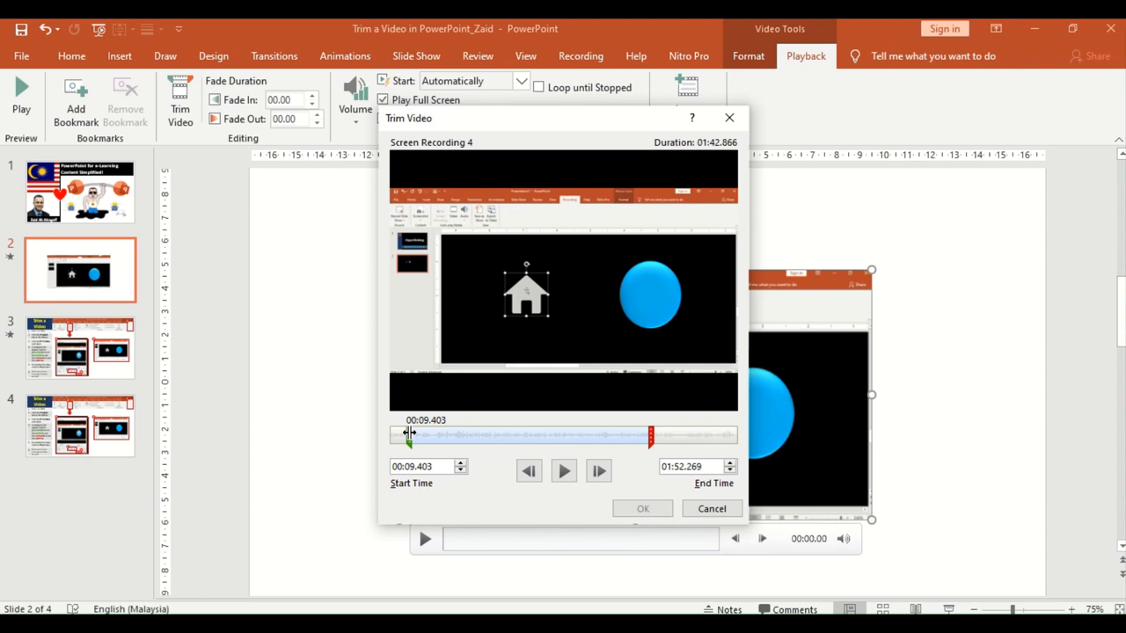
# Move the clip's start point to 00:35.701.
pyautogui.moveTo(407, 433); pyautogui.dragTo(438, 433)
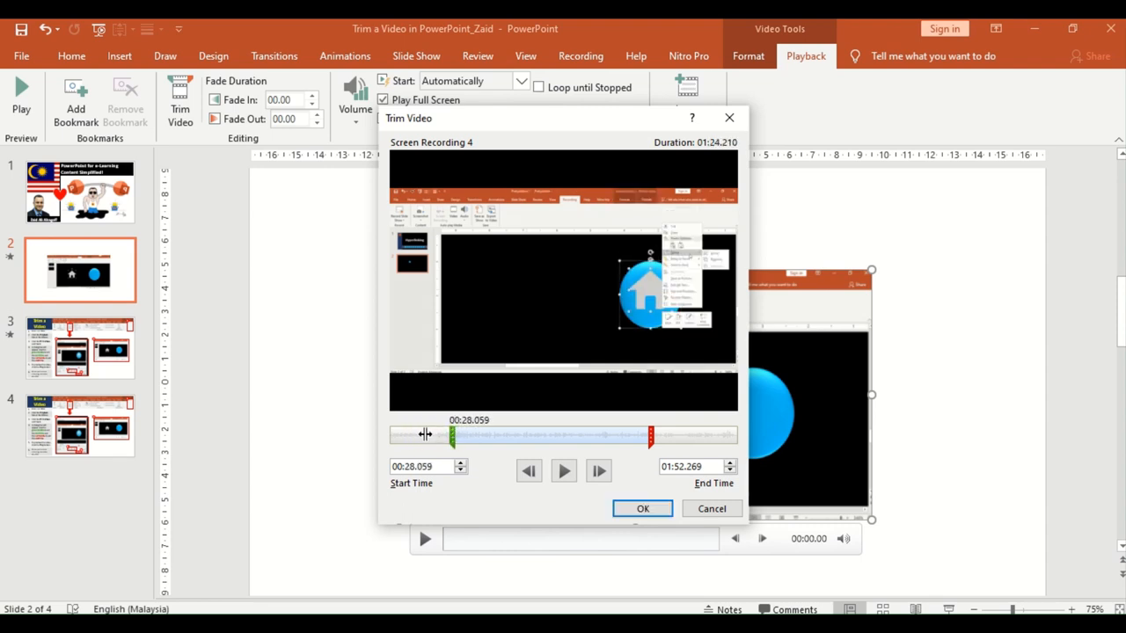
pyautogui.moveTo(425, 433); pyautogui.dragTo(466, 434)
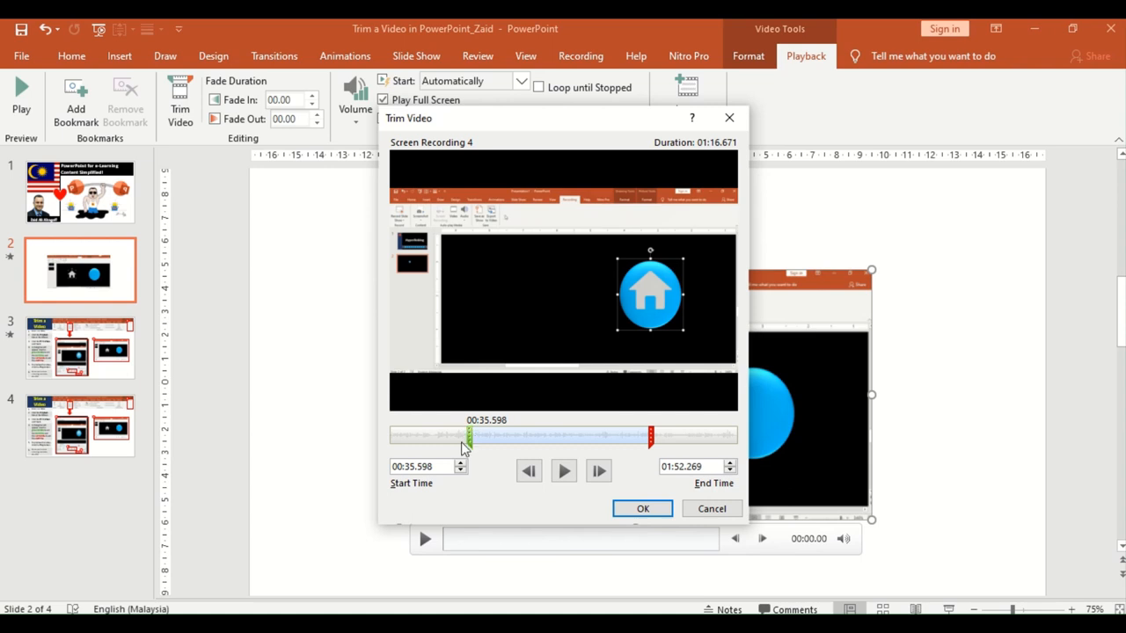
pyautogui.click(417, 466)
pyautogui.write('701')
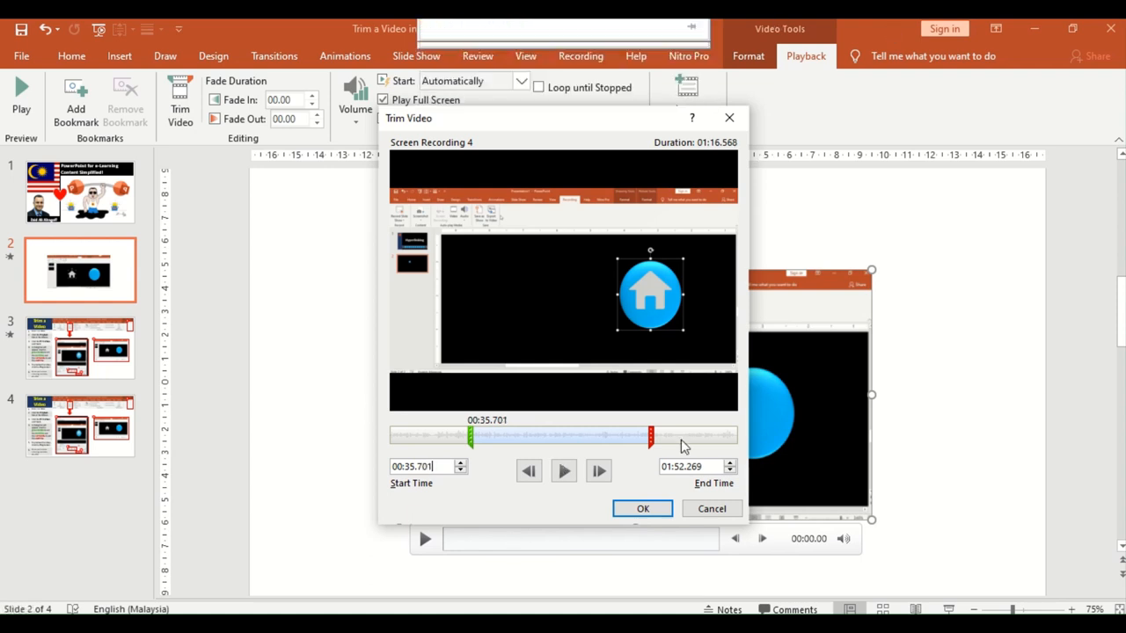
# Set the clip's end point to 02:12.719 and preview the trimmed clip.
pyautogui.moveTo(651, 434); pyautogui.dragTo(655, 435)
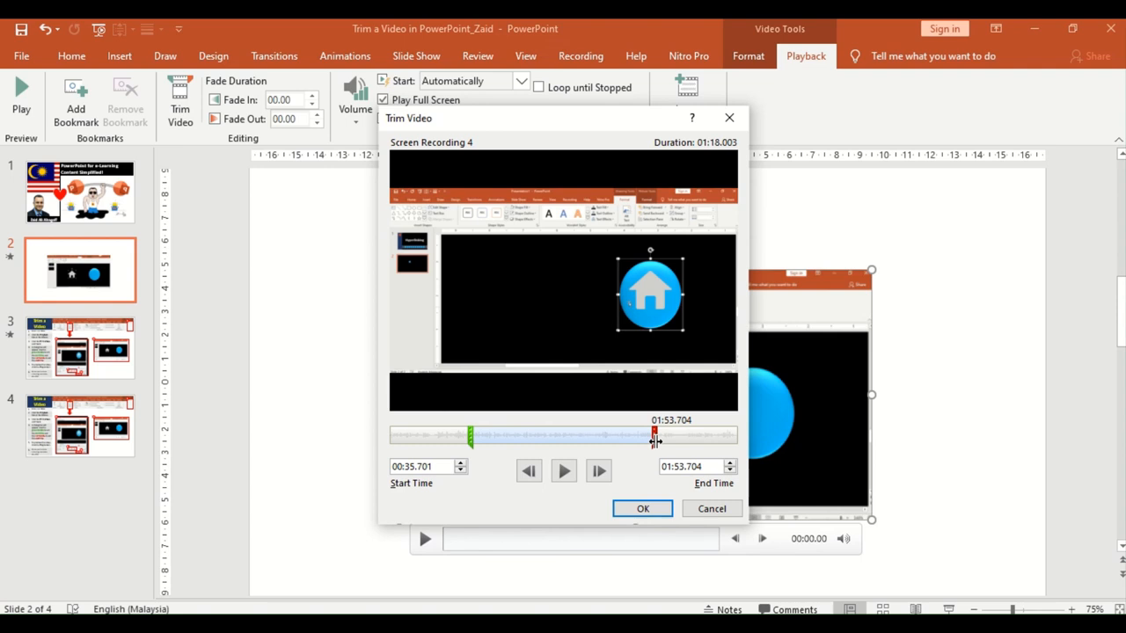
pyautogui.moveTo(653, 435); pyautogui.dragTo(700, 435)
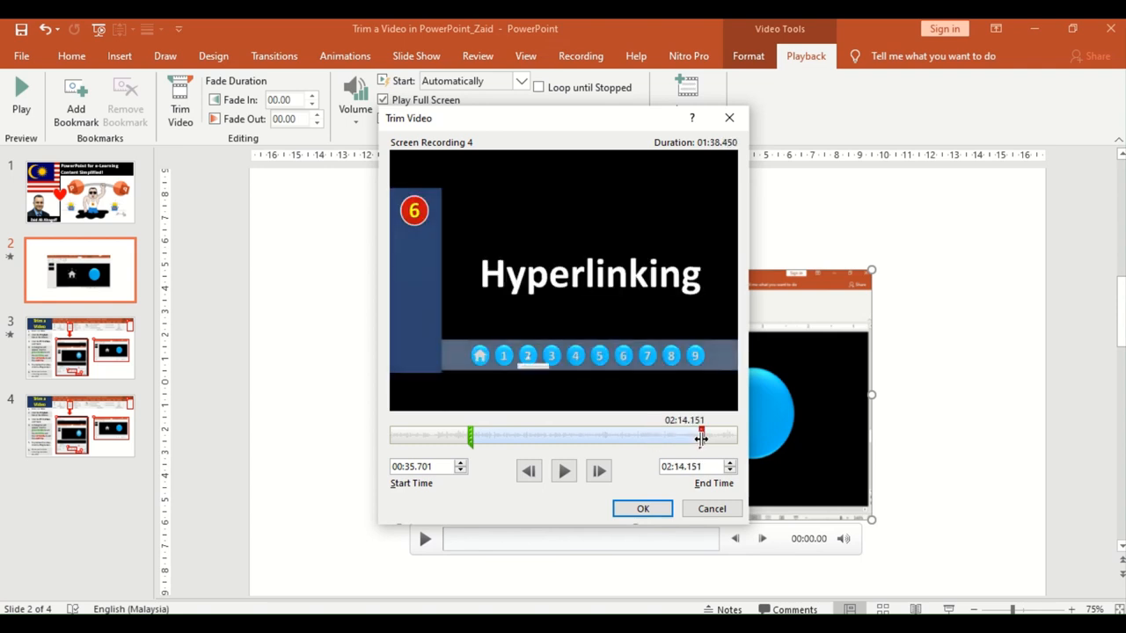
pyautogui.moveTo(702, 435); pyautogui.dragTo(698, 435)
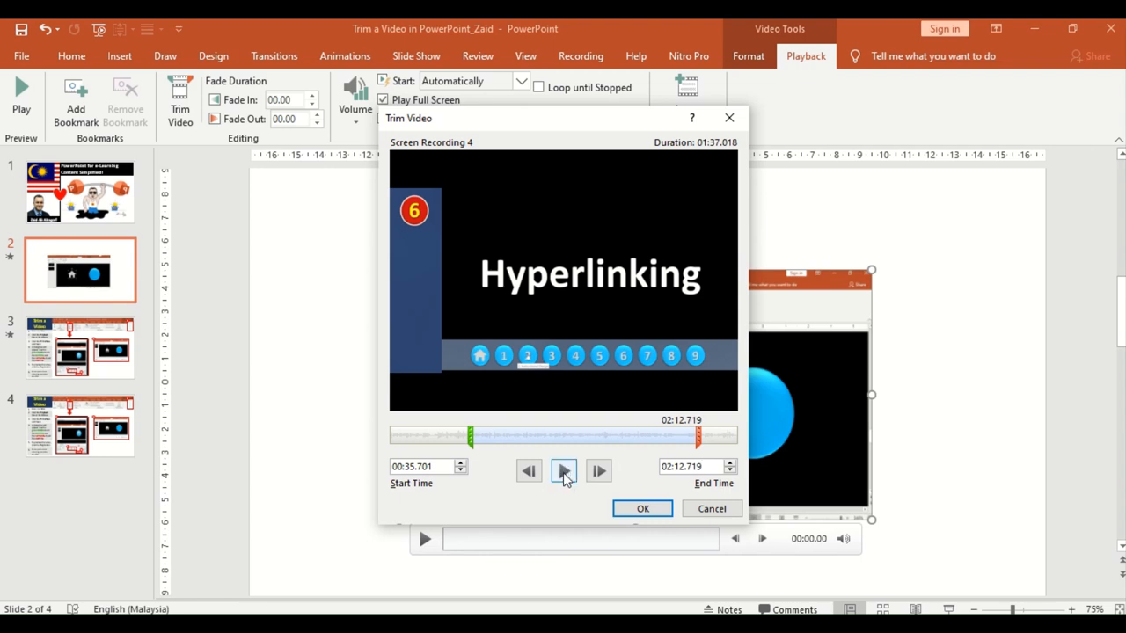
pyautogui.click(564, 470)
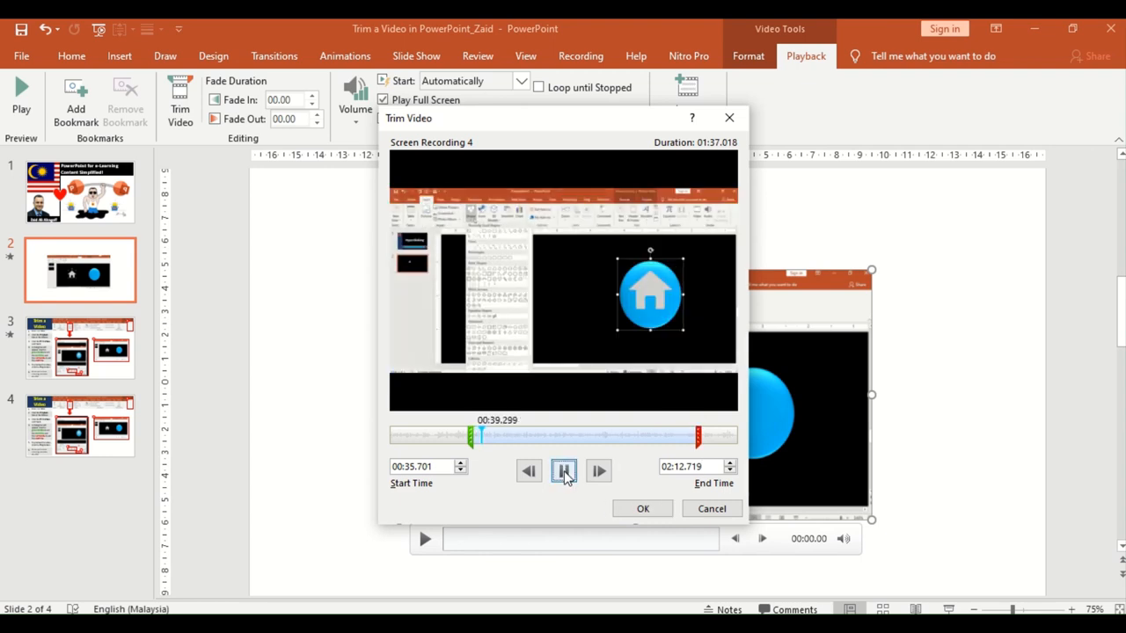
pyautogui.click(564, 471)
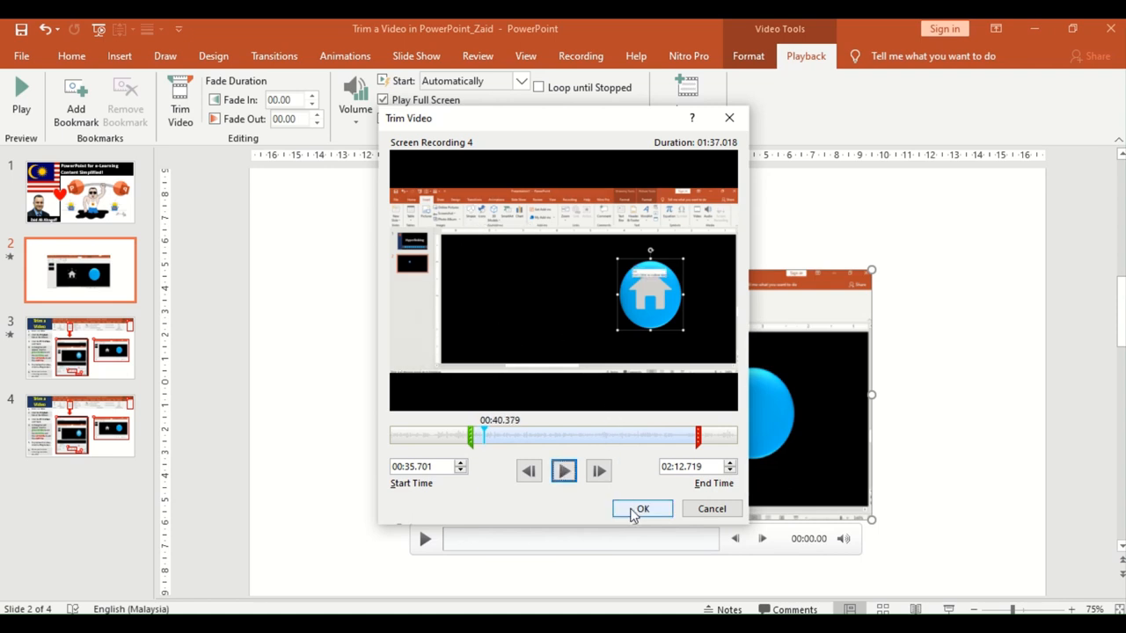
# Confirm the 00:35.701–02:12.719 trim with OK, returning to slide 2.
pyautogui.click(642, 509)
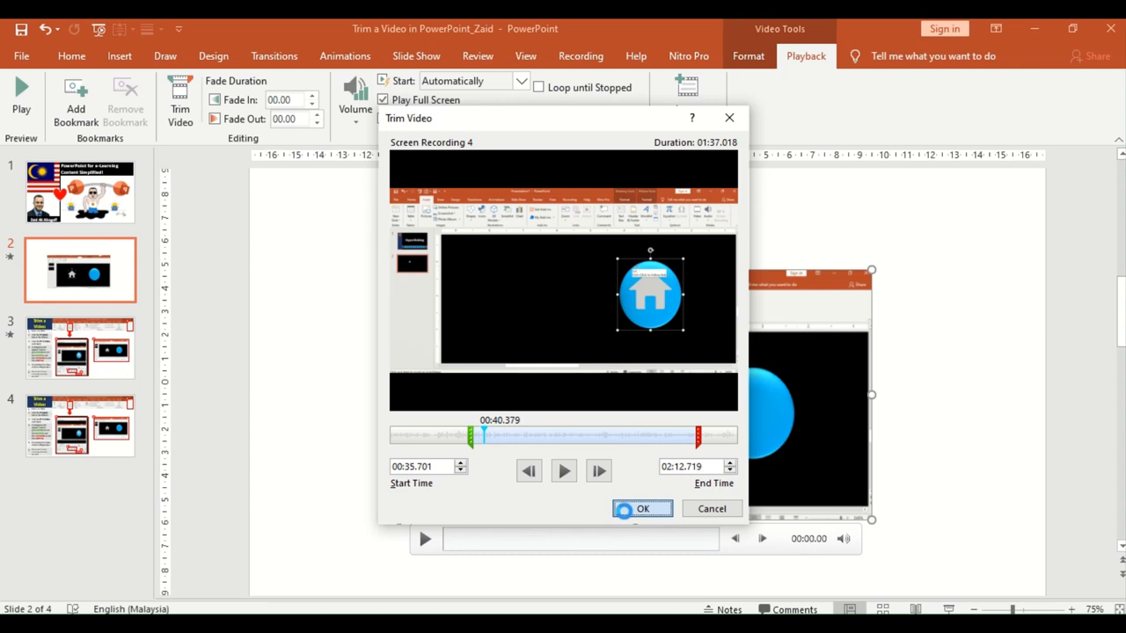
pyautogui.click(642, 509)
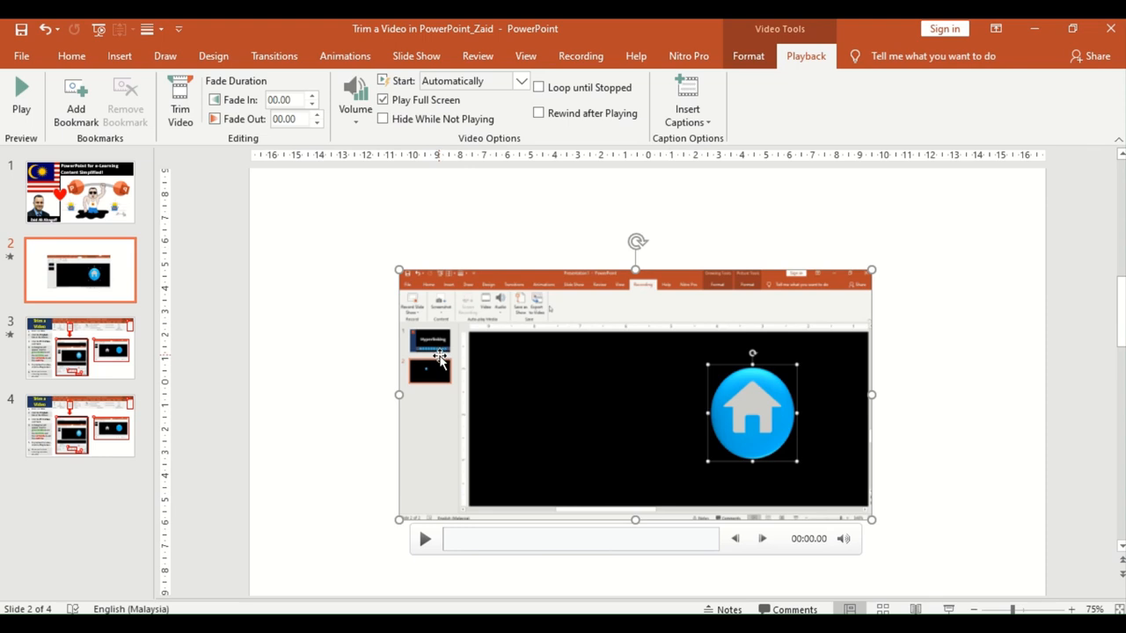
pyautogui.moveTo(437, 361)
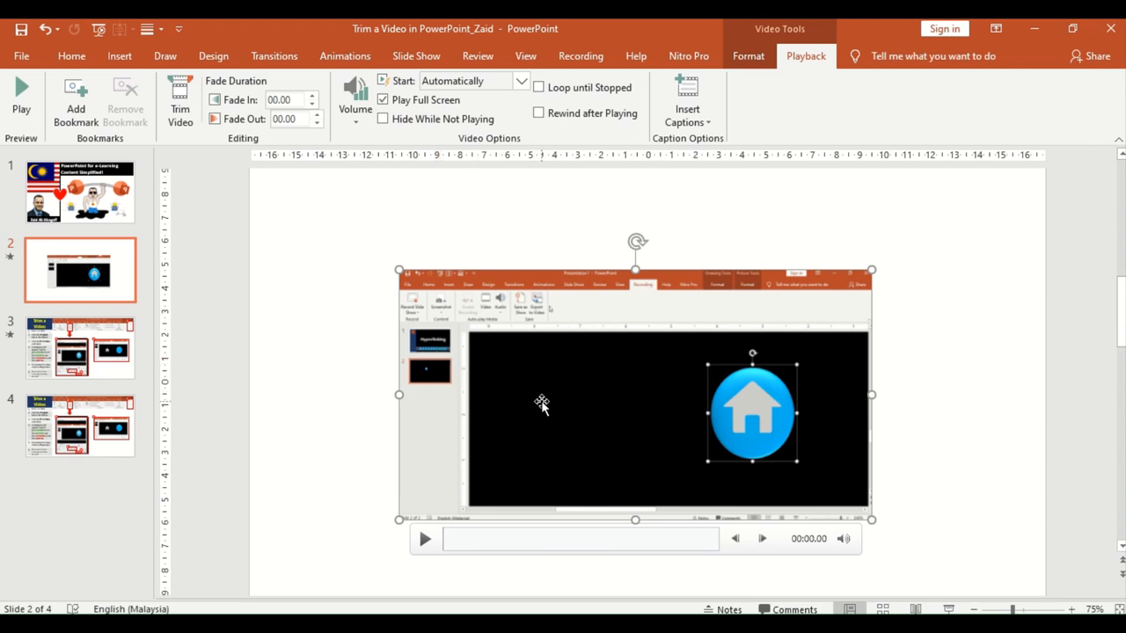
pyautogui.moveTo(438, 373)
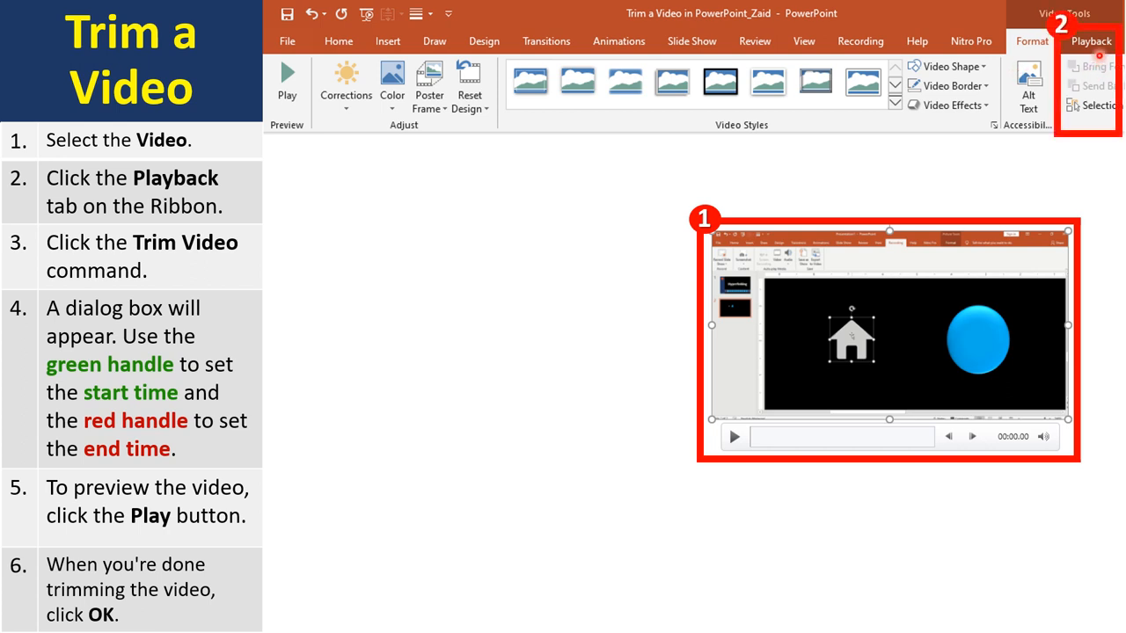
# Reveal the recap slide's callouts illustrating the Trim Video window.
pyautogui.click(1089, 42)
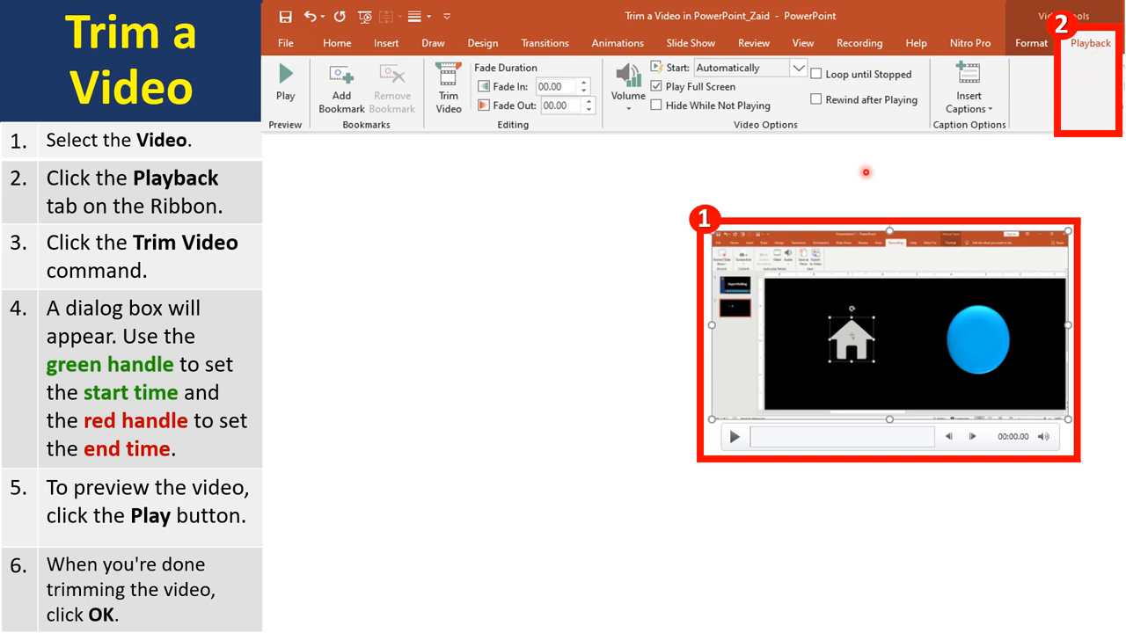
pyautogui.moveTo(493, 158)
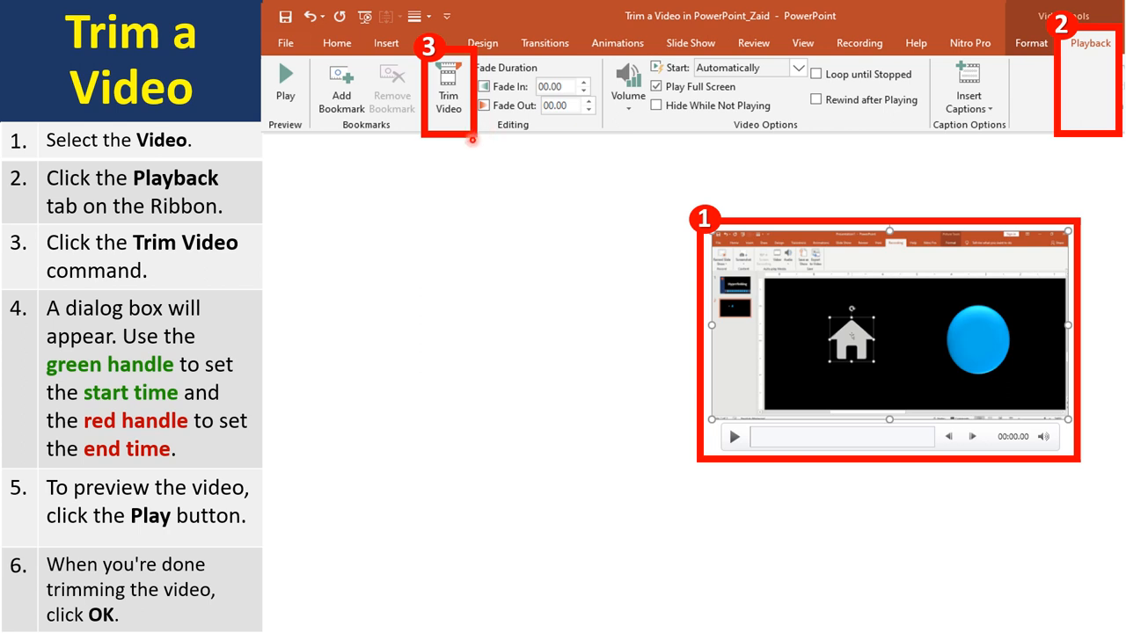
pyautogui.click(448, 86)
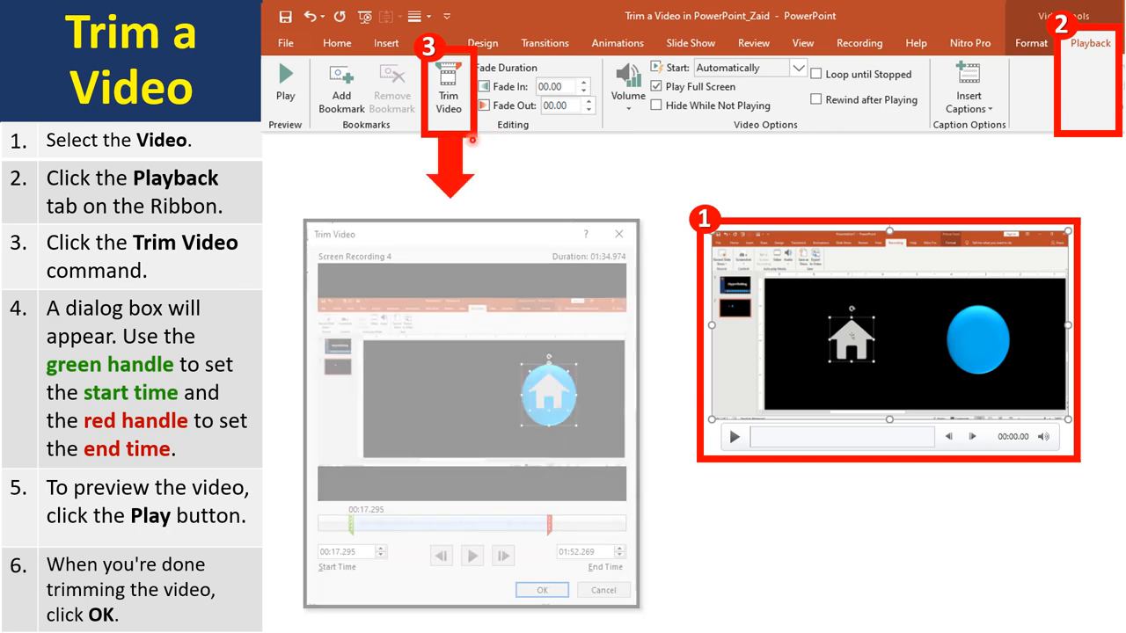